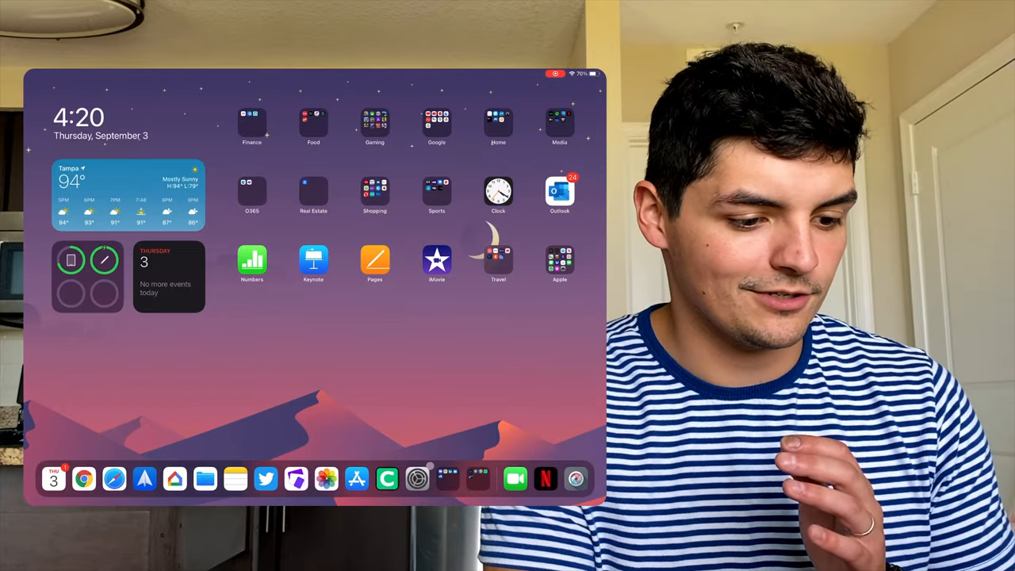
- Open Settings from the Home Screen to reach the Wallpaper section
{"action": "left_click", "coordinate": [417, 478]}
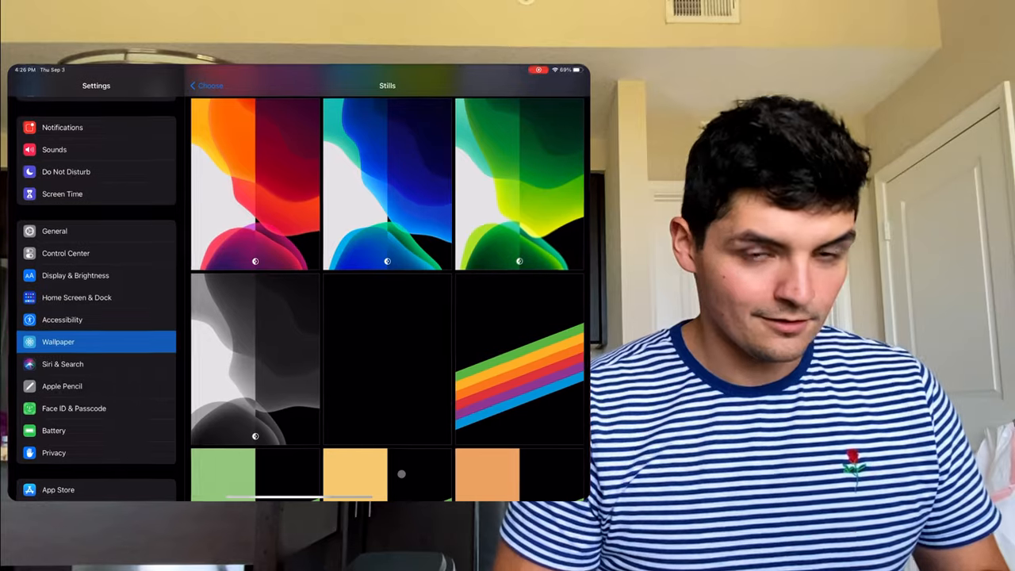
- Return to the Stills gallery and scroll down to the rainbow-stripe wallpapers
{"action": "left_click", "coordinate": [62, 320]}
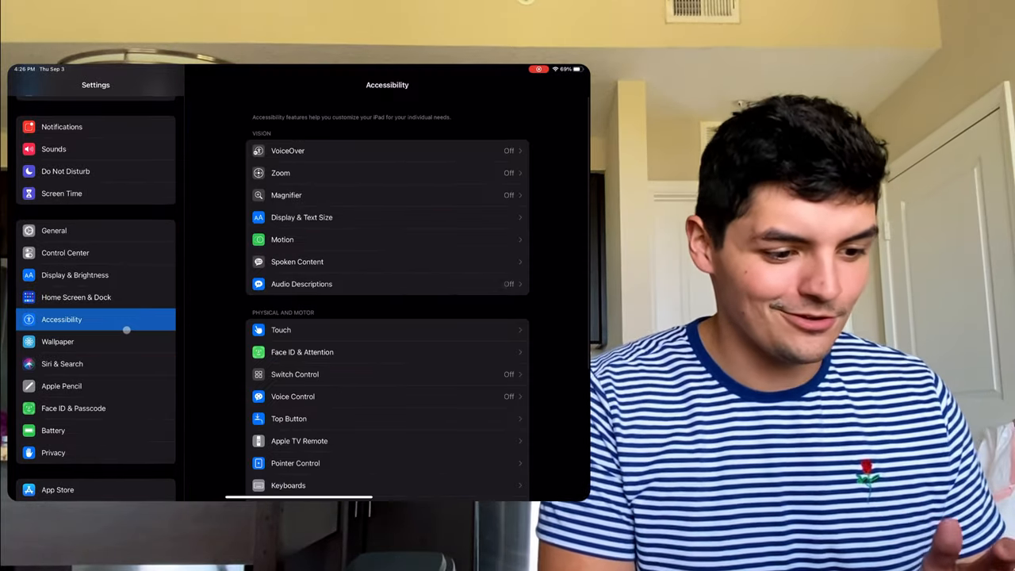
{"action": "left_click", "coordinate": [58, 341]}
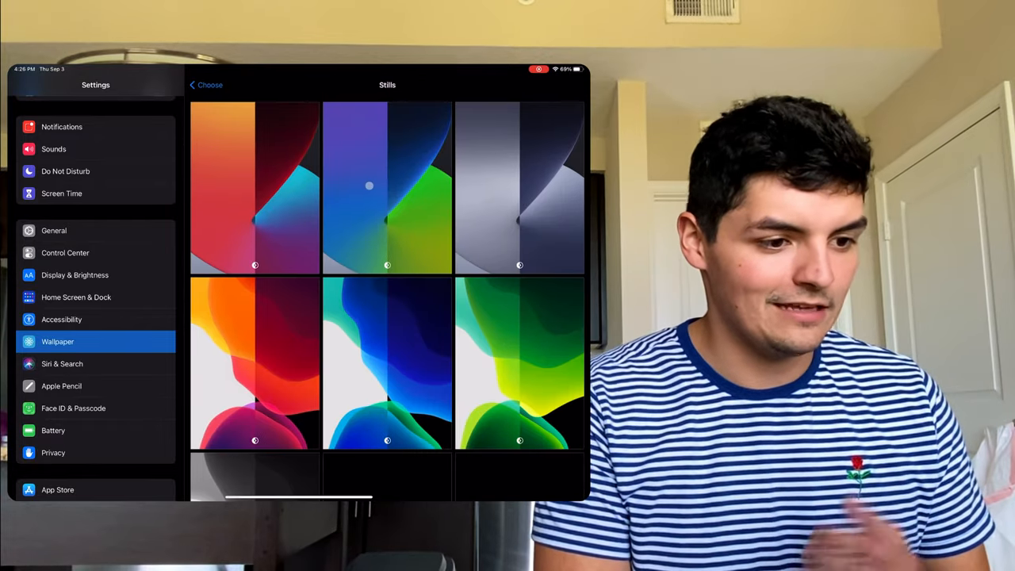
{"action": "scroll", "scroll_direction": "down", "scroll_amount": 3}
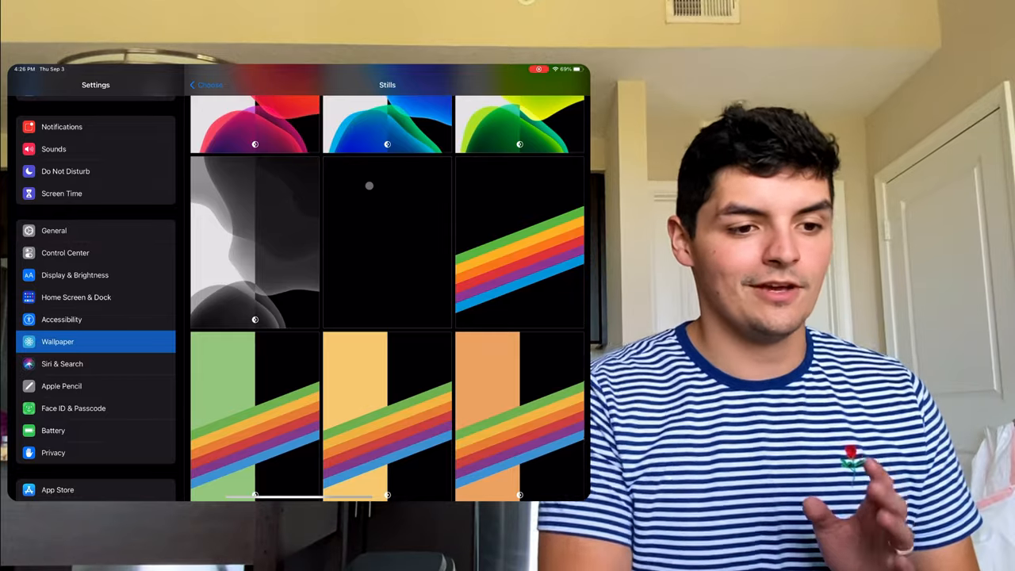
{"action": "scroll", "scroll_direction": "down", "scroll_amount": 3}
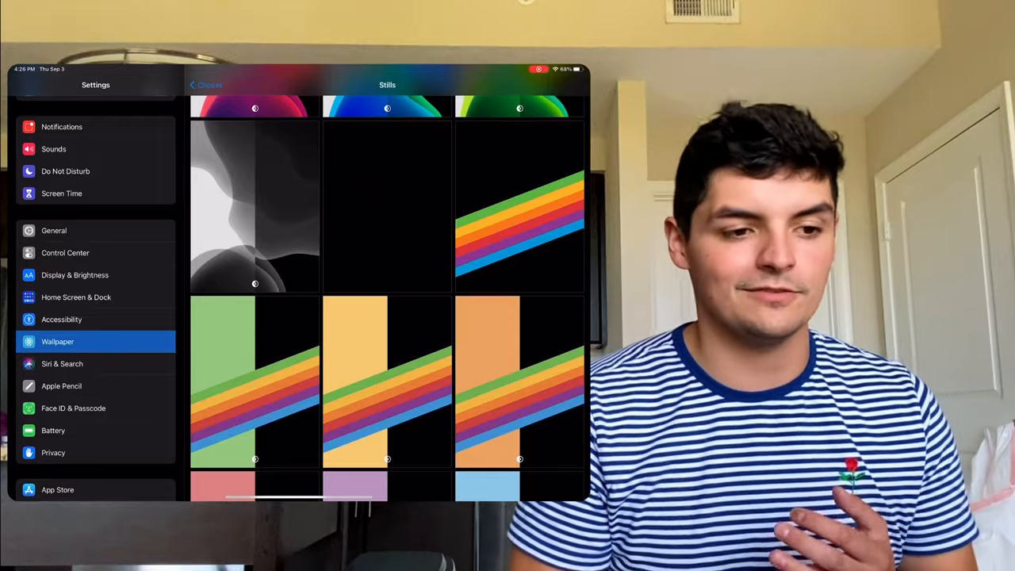
{"action": "scroll", "scroll_direction": "down", "scroll_amount": 3}
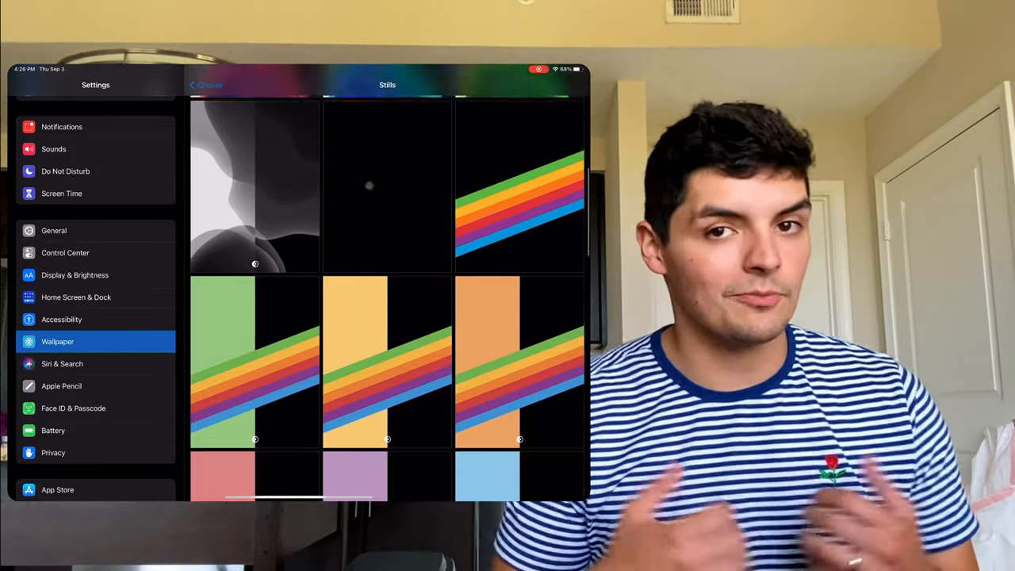
- Scroll further to the pink, purple and blue rainbow-stripe variants
{"action": "scroll", "scroll_direction": "down", "scroll_amount": 3}
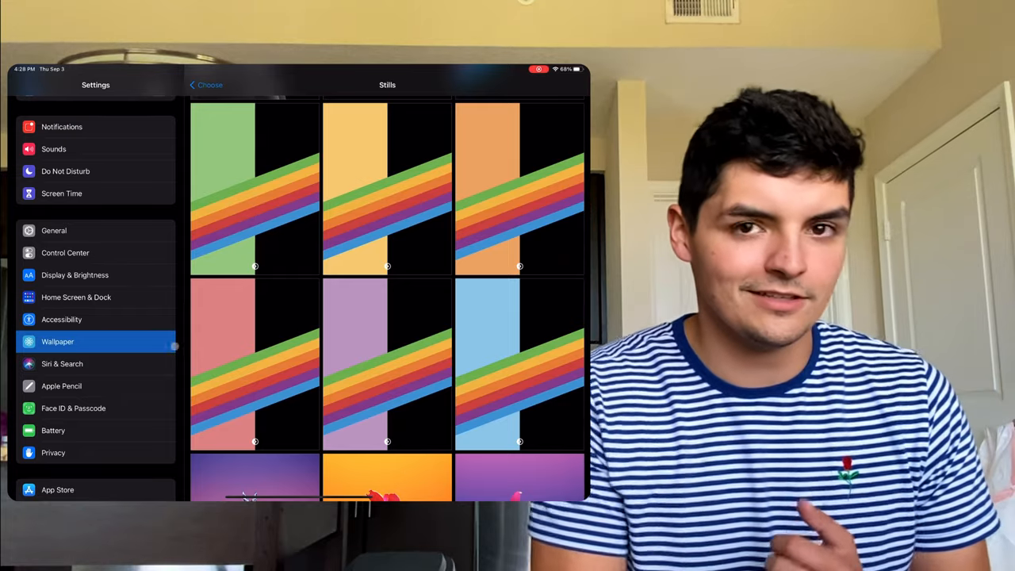
- Open Privacy and then its Tracking option to check the greyed-out toggle
{"action": "left_click", "coordinate": [54, 452]}
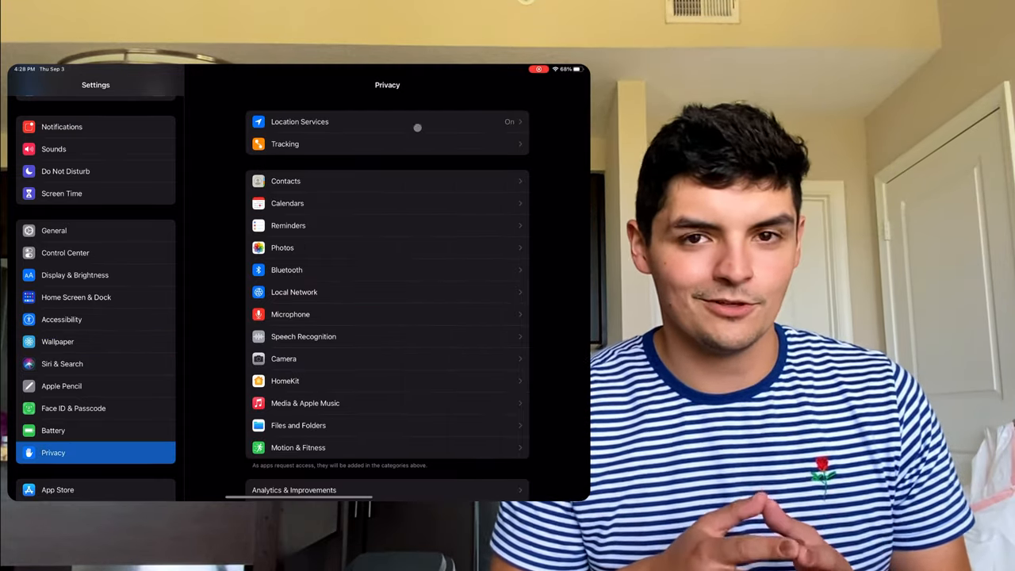
{"action": "left_click", "coordinate": [286, 143]}
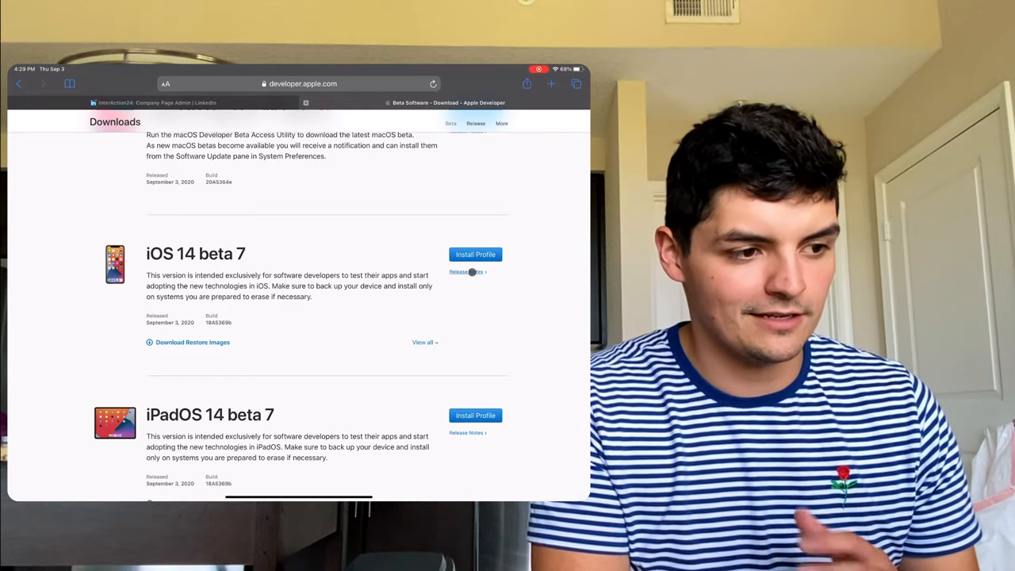
- Open the iOS 14 beta 7 release notes and move on toward the Apple Security Bounty page
{"action": "left_click", "coordinate": [466, 273]}
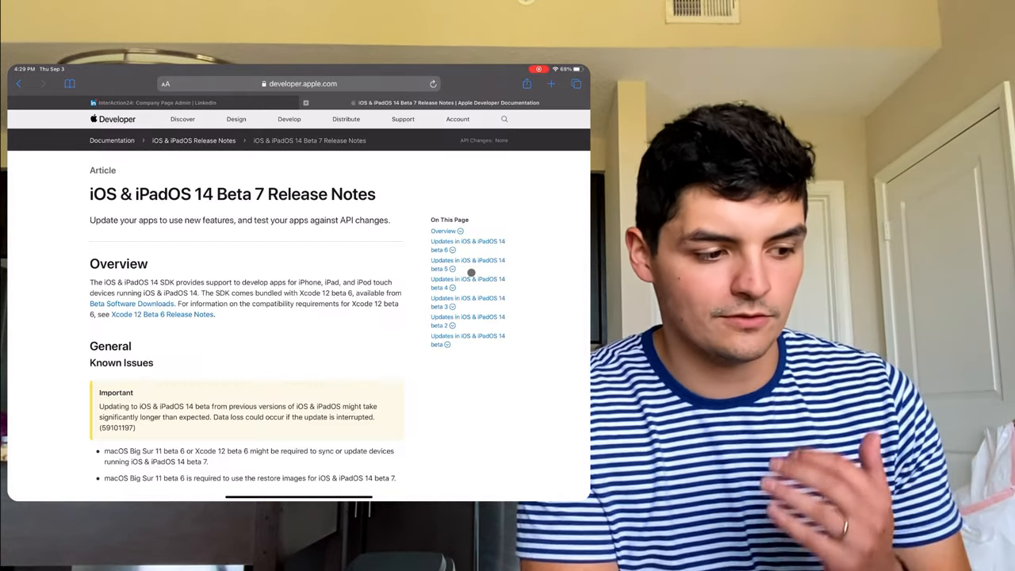
{"action": "scroll", "scroll_direction": "down", "scroll_amount": 3}
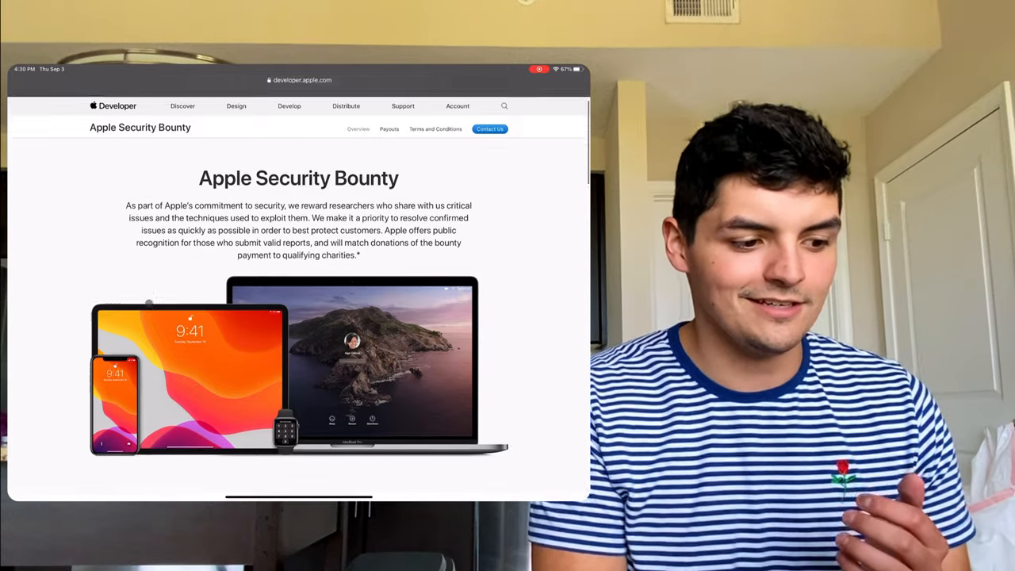
- Scroll the Apple Security Bounty page down to its Eligibility rules
{"action": "scroll", "scroll_direction": "down", "scroll_amount": 3}
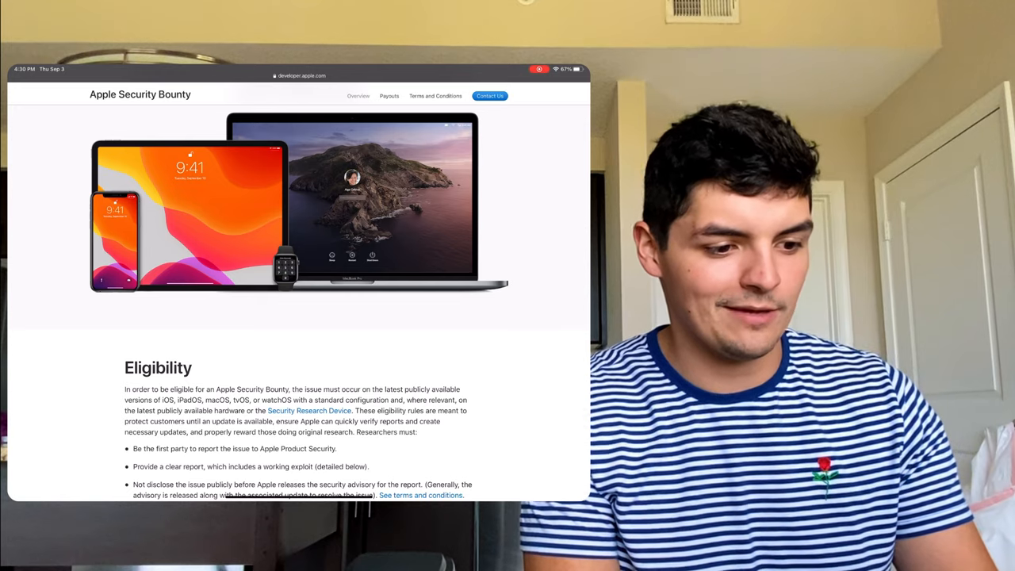
{"action": "scroll", "scroll_direction": "down", "scroll_amount": 3}
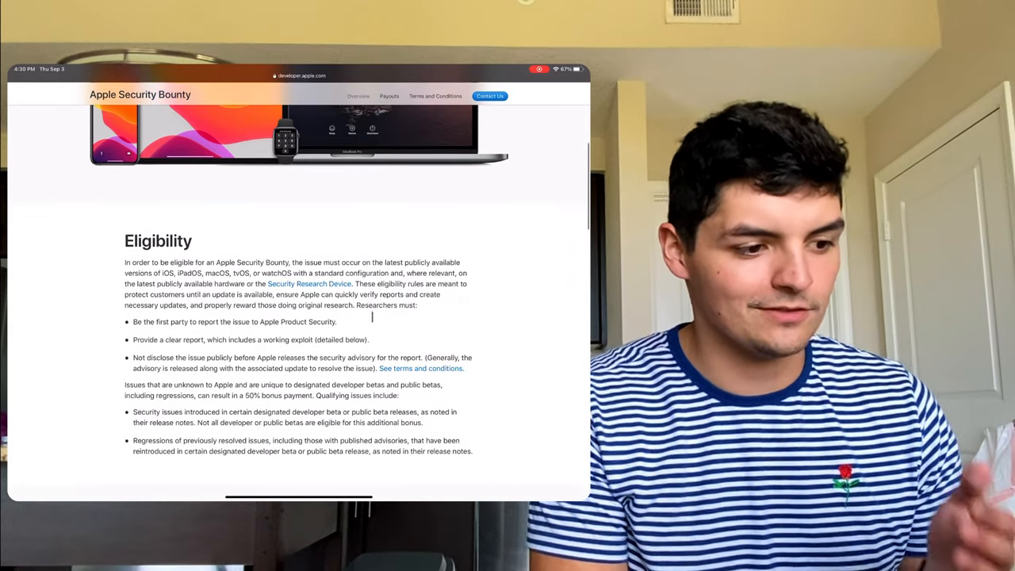
{"action": "scroll", "scroll_direction": "down", "scroll_amount": 3}
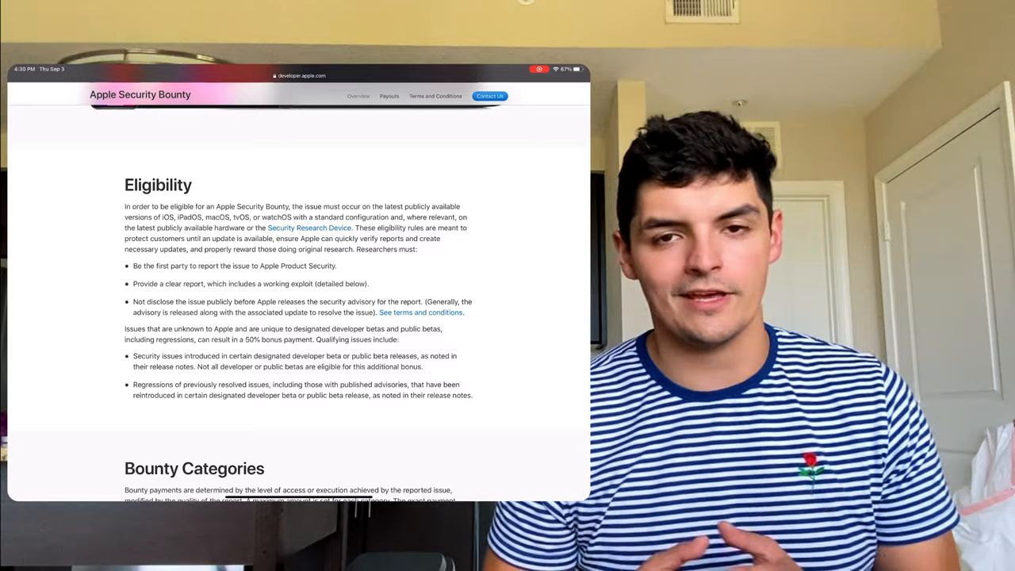
{"action": "scroll", "scroll_direction": "down", "scroll_amount": 3}
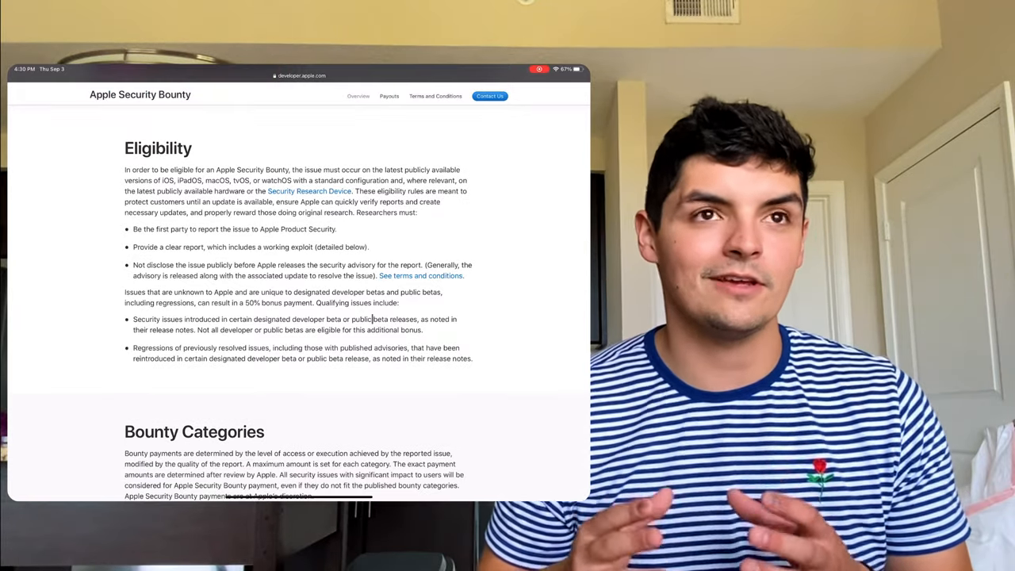